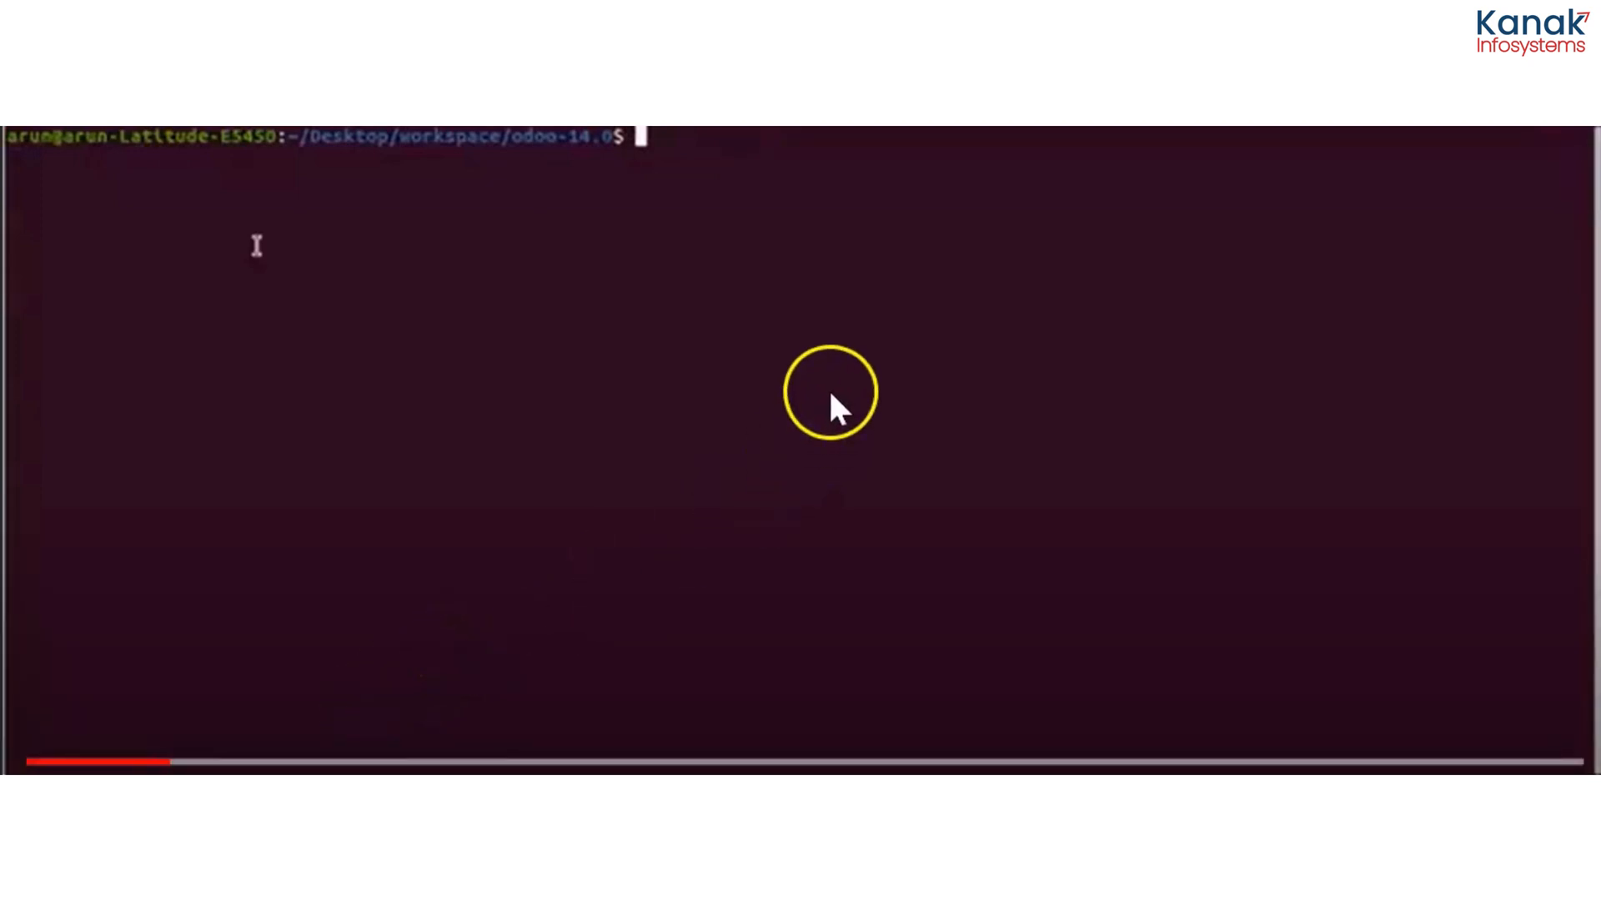
- From odoo-16.0, launch ./odoo-bin with the addons path on port 8088 in --dev xml mode
text(cd ...)
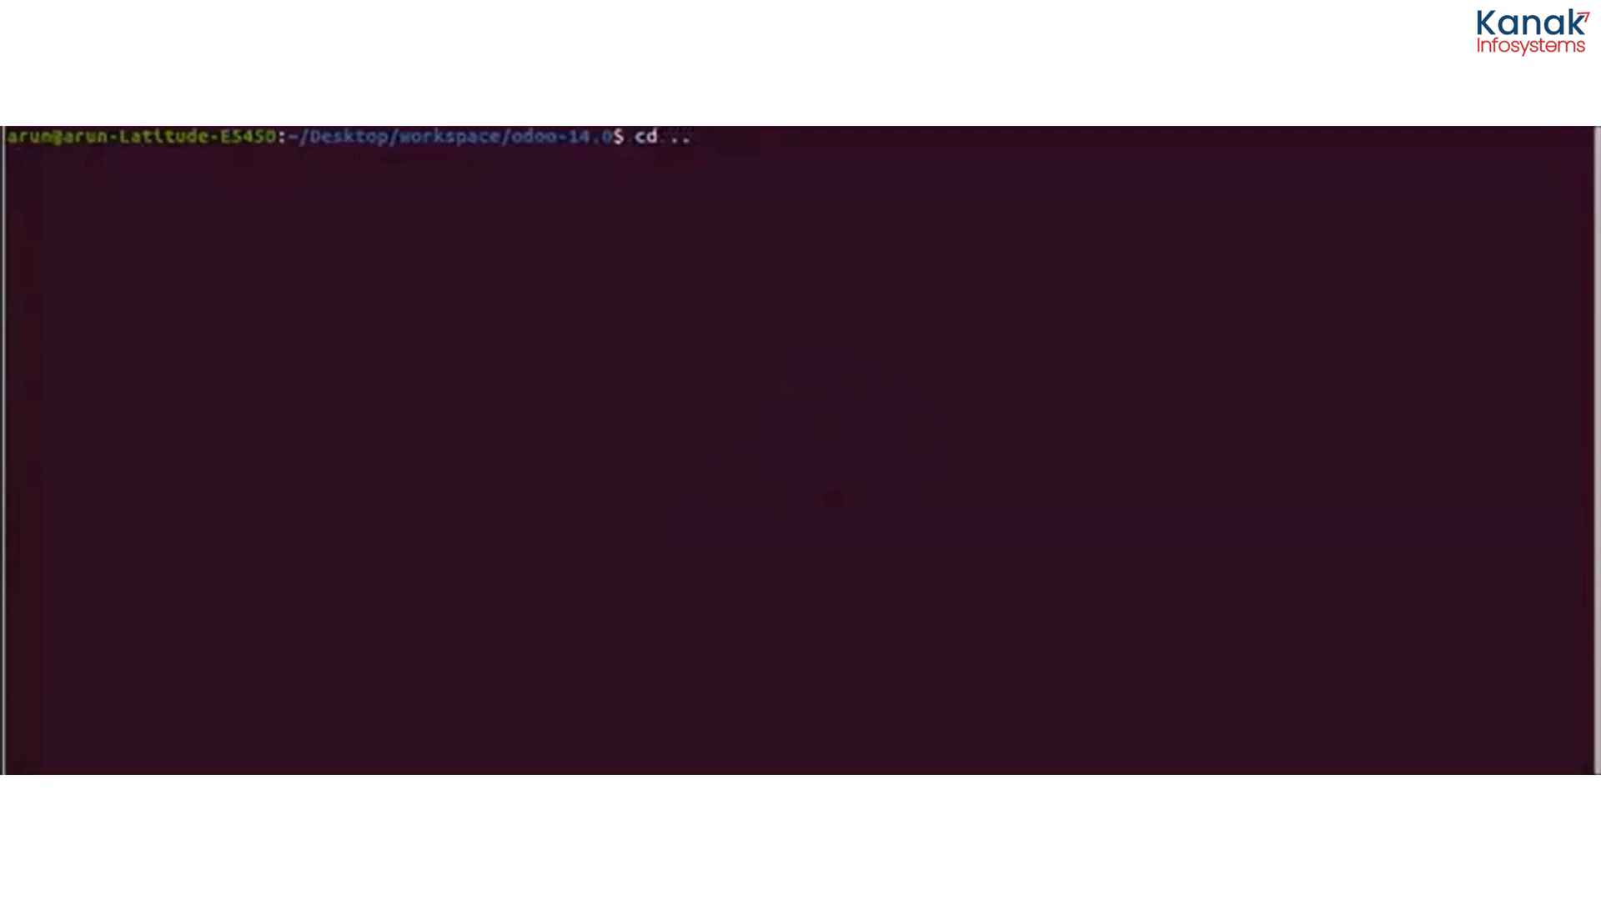
key(Return)
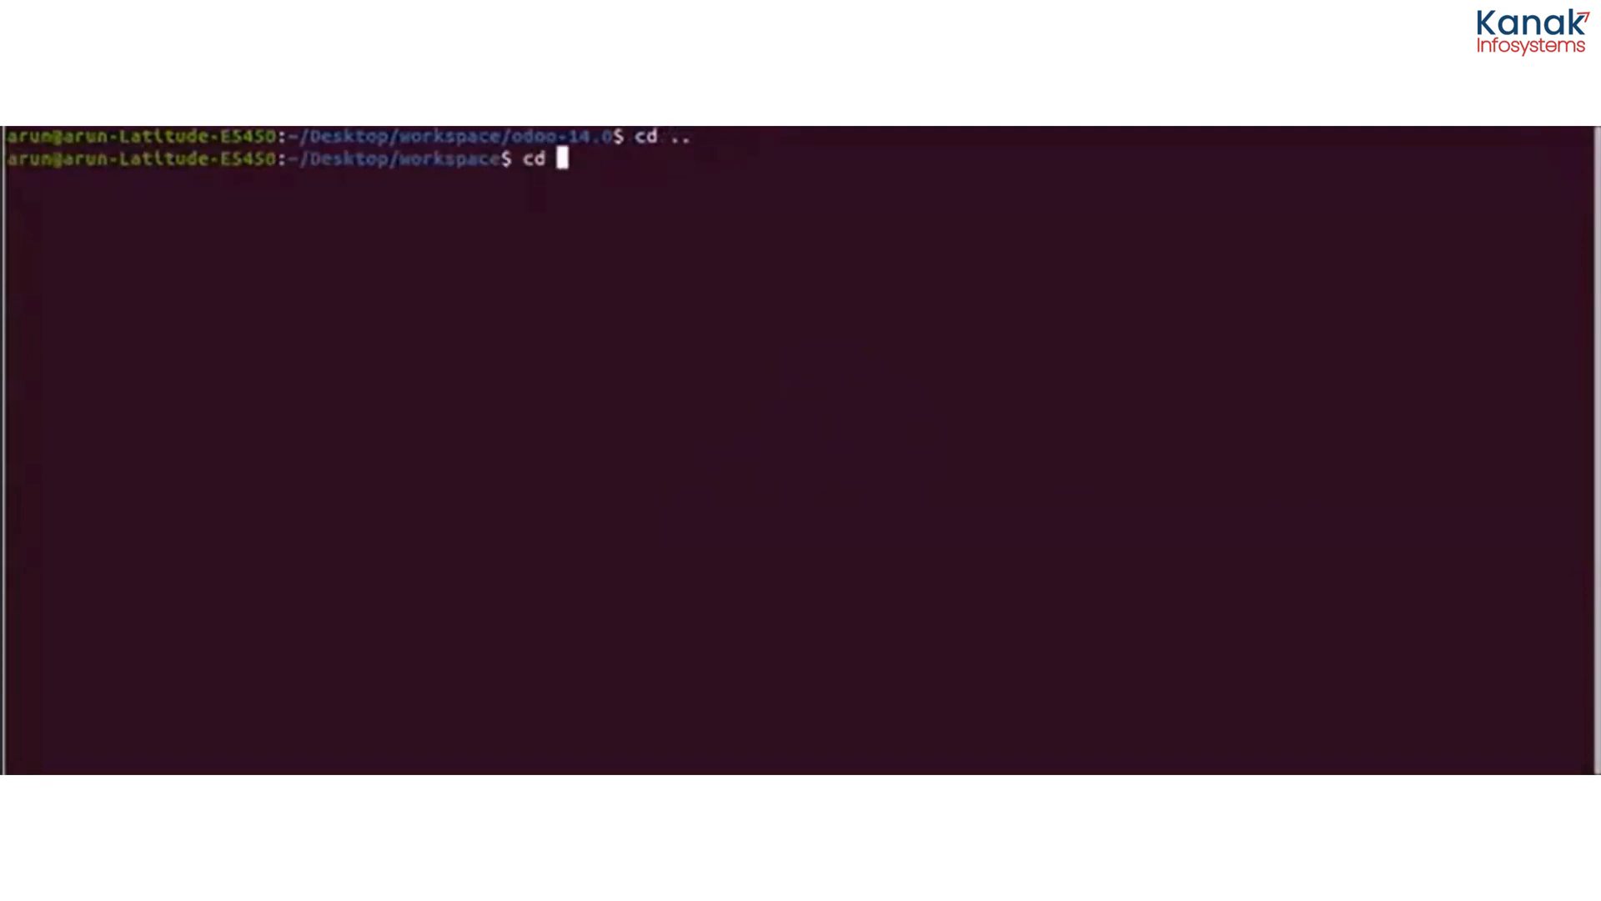
text(odoo)
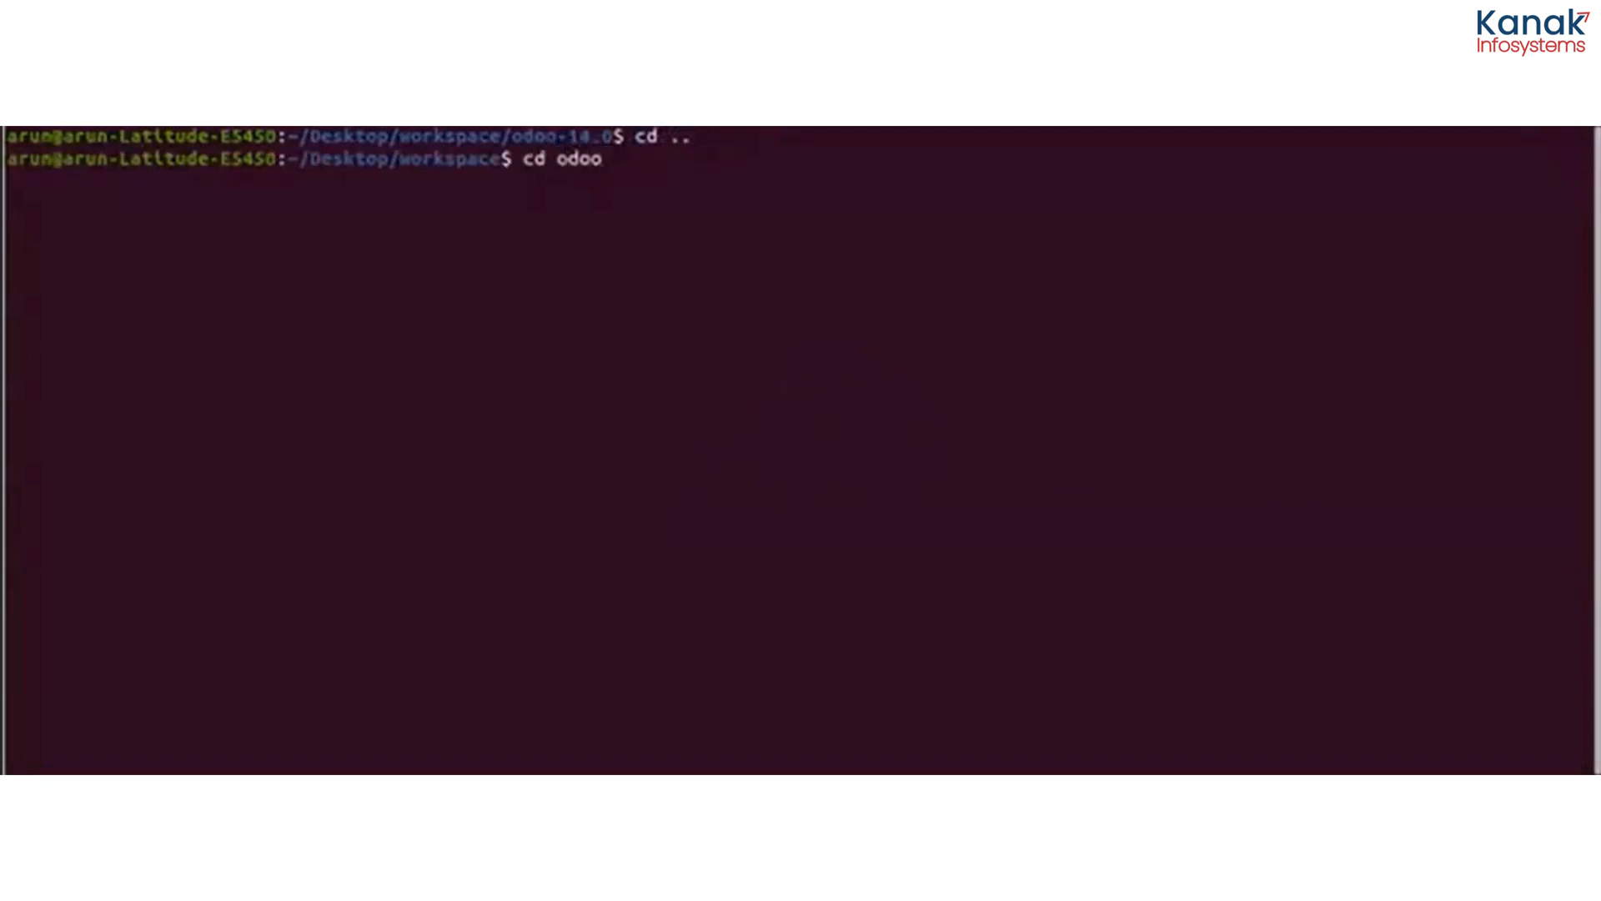
key(Return)
text(cd .)
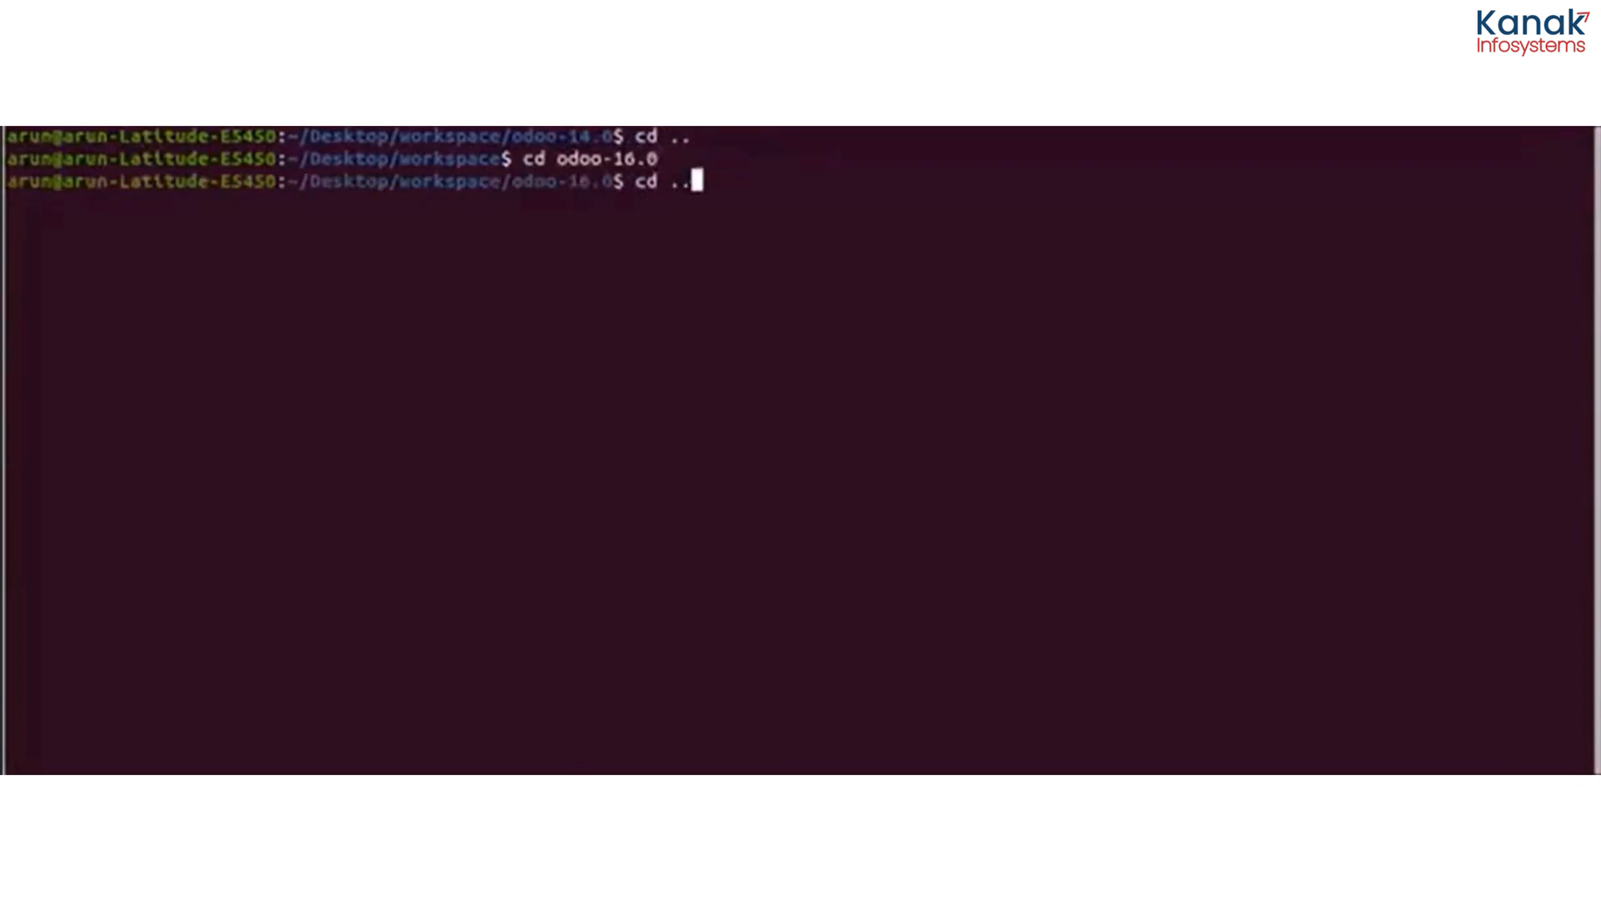
text(./odoo-bin --addons-path=../odoo-16.0/addons,/home/arun/Desktop/workspace/odoo-16.0/kank_work --xmlrpc-port=8088 --dev xml)
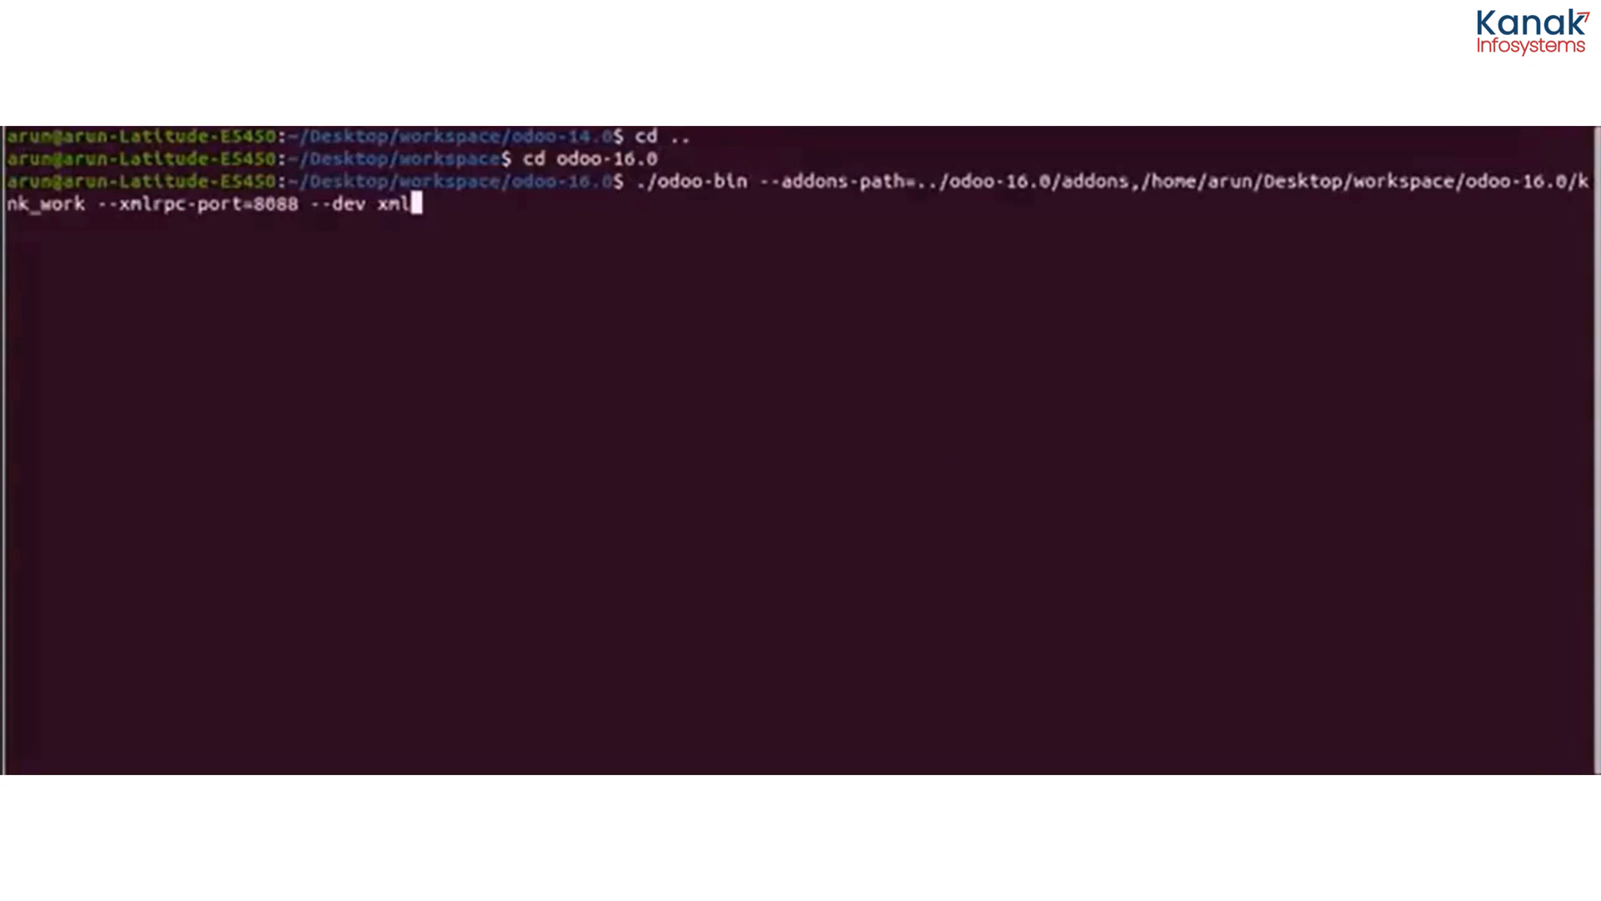
key(Return)
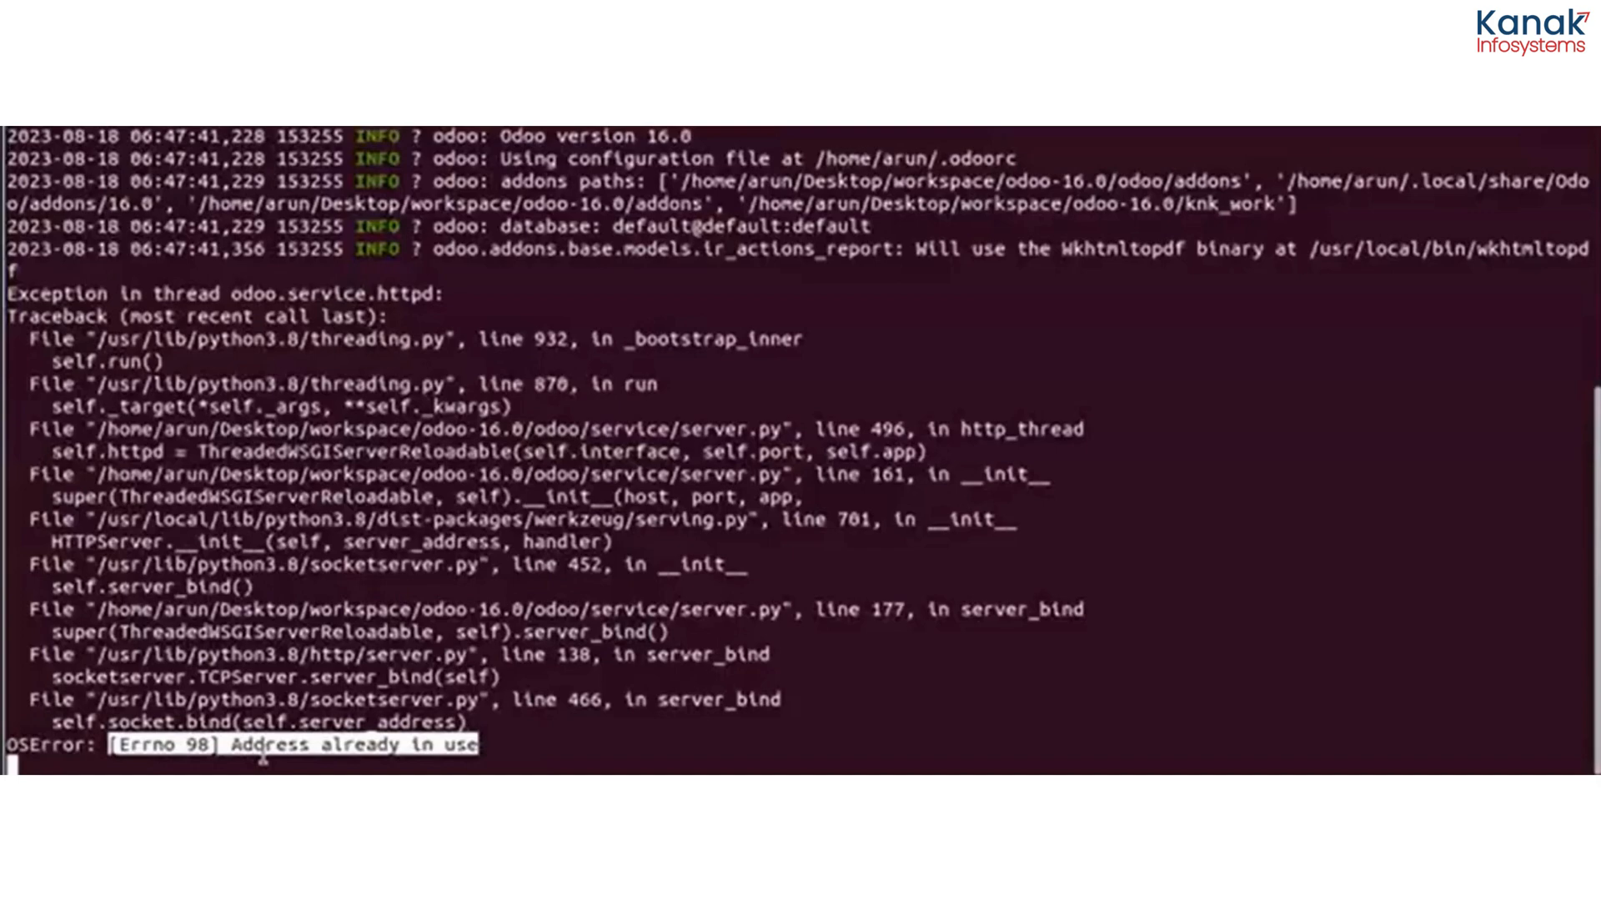
scroll(up, 3)
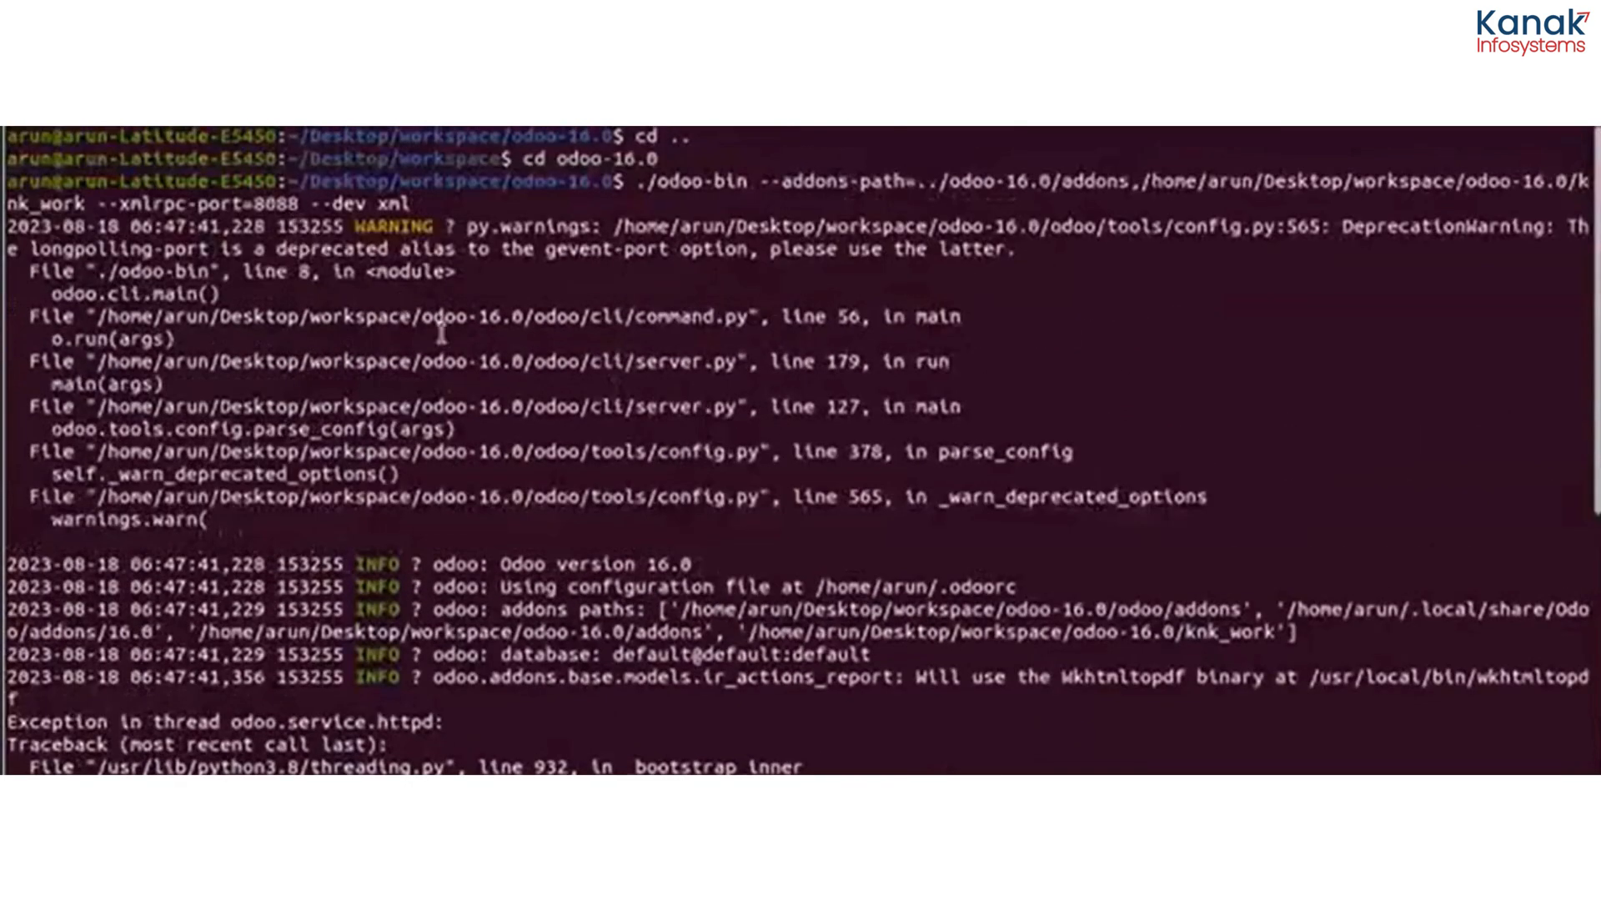
scroll(down, 3)
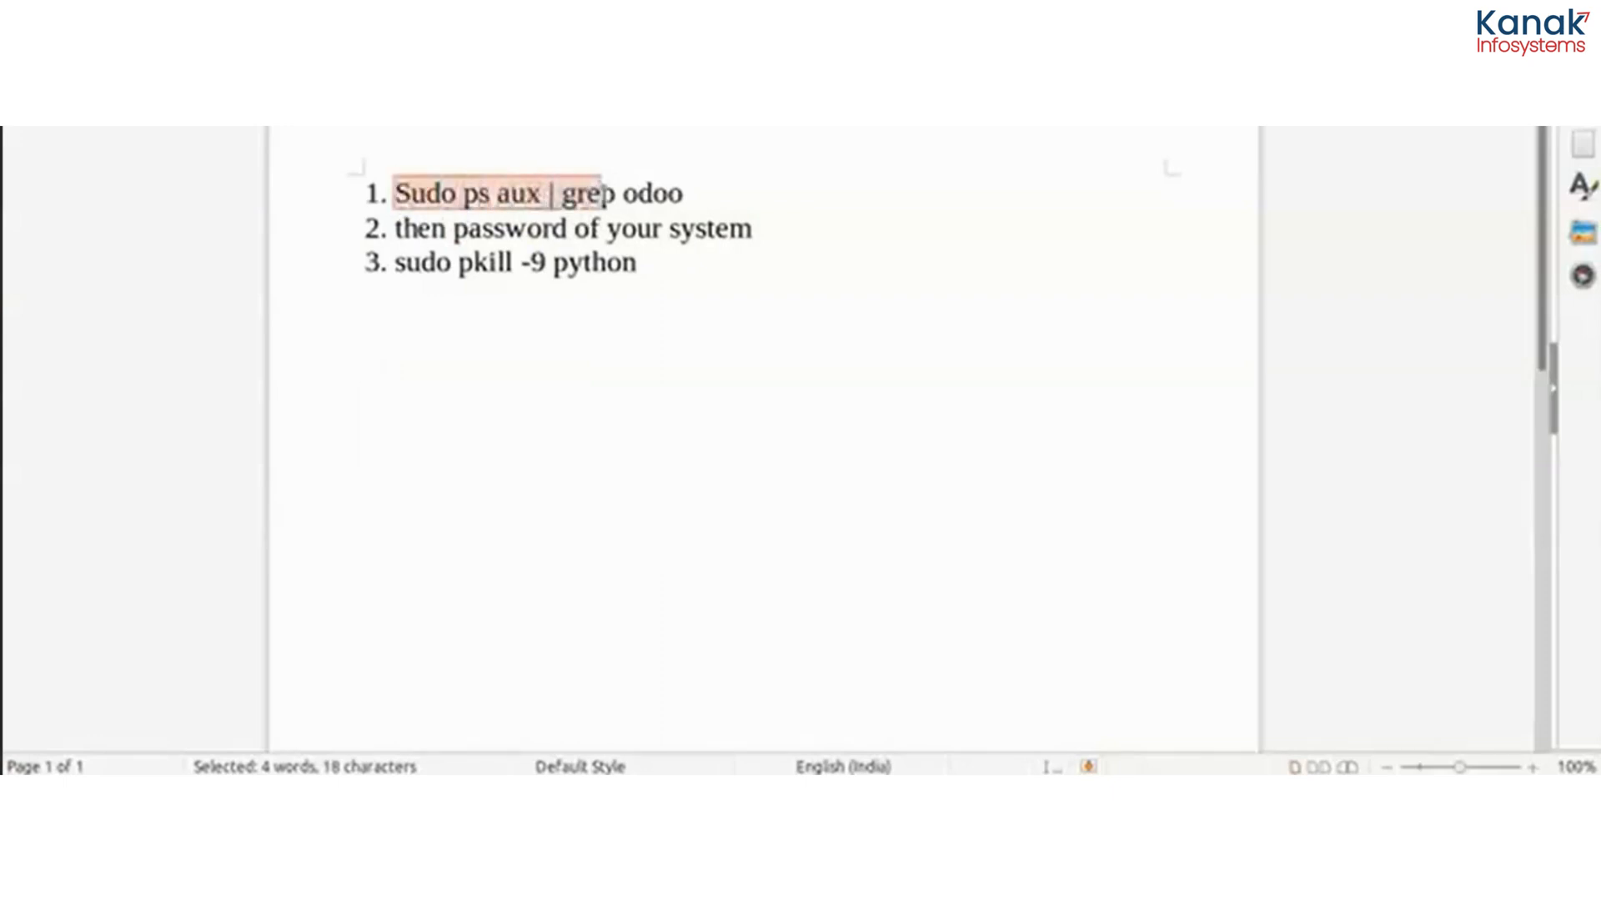
- Select the 'Sudo ps aux | grep' command in the Writer notes
drag(572, 193, 682, 193)
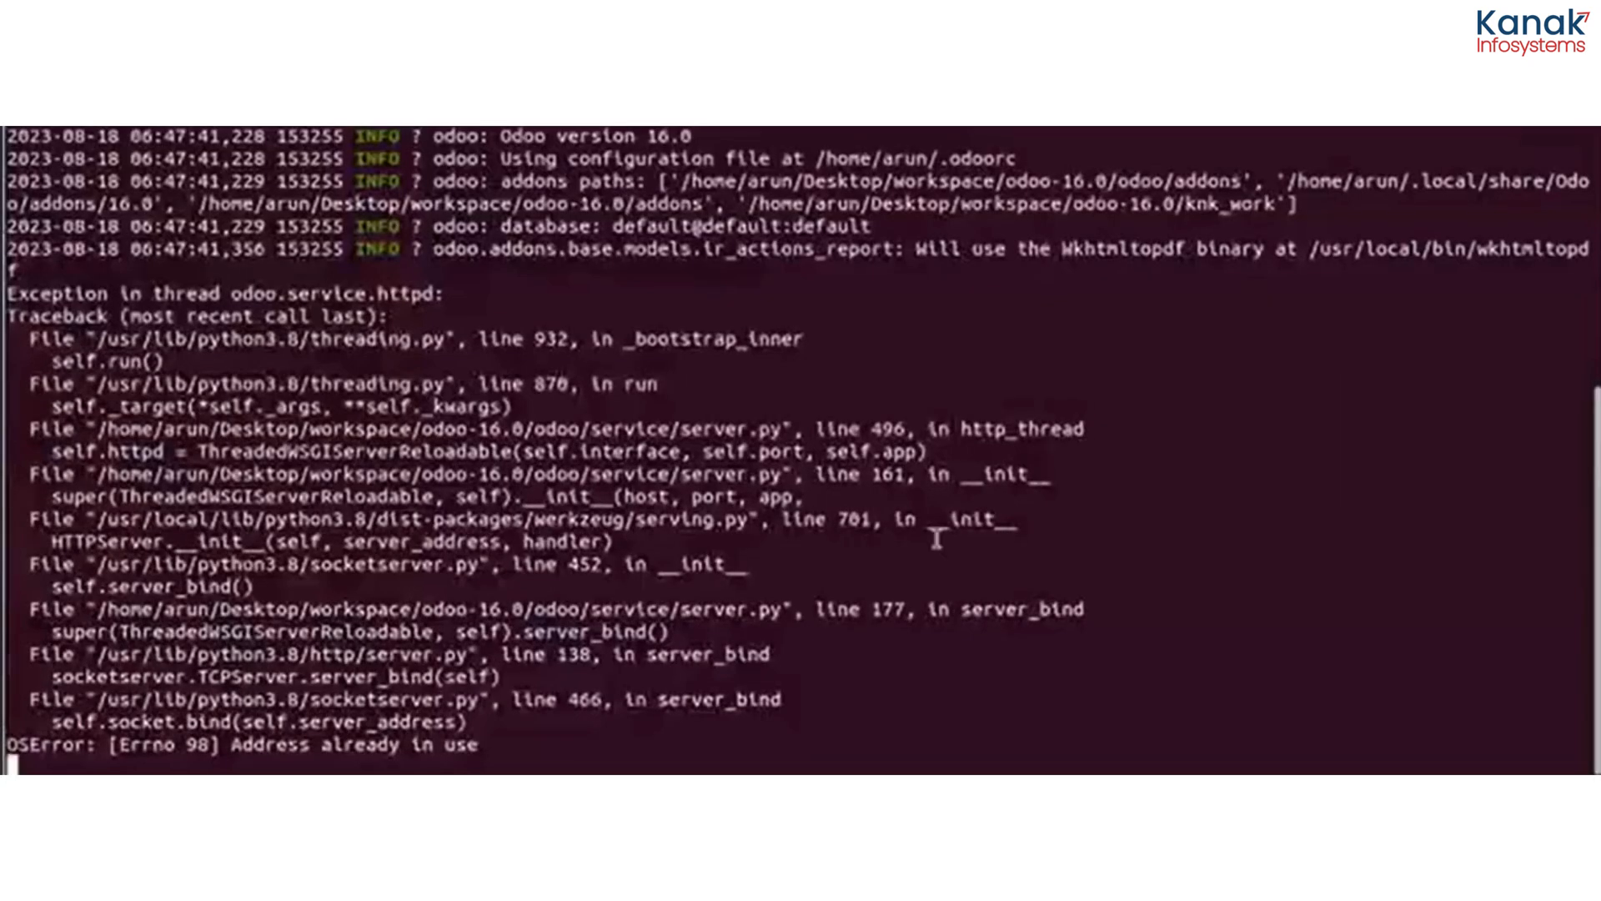
- Stop the server with Ctrl+C and run pkill -9 -f "8088" to free the port
key(ctrl+c)
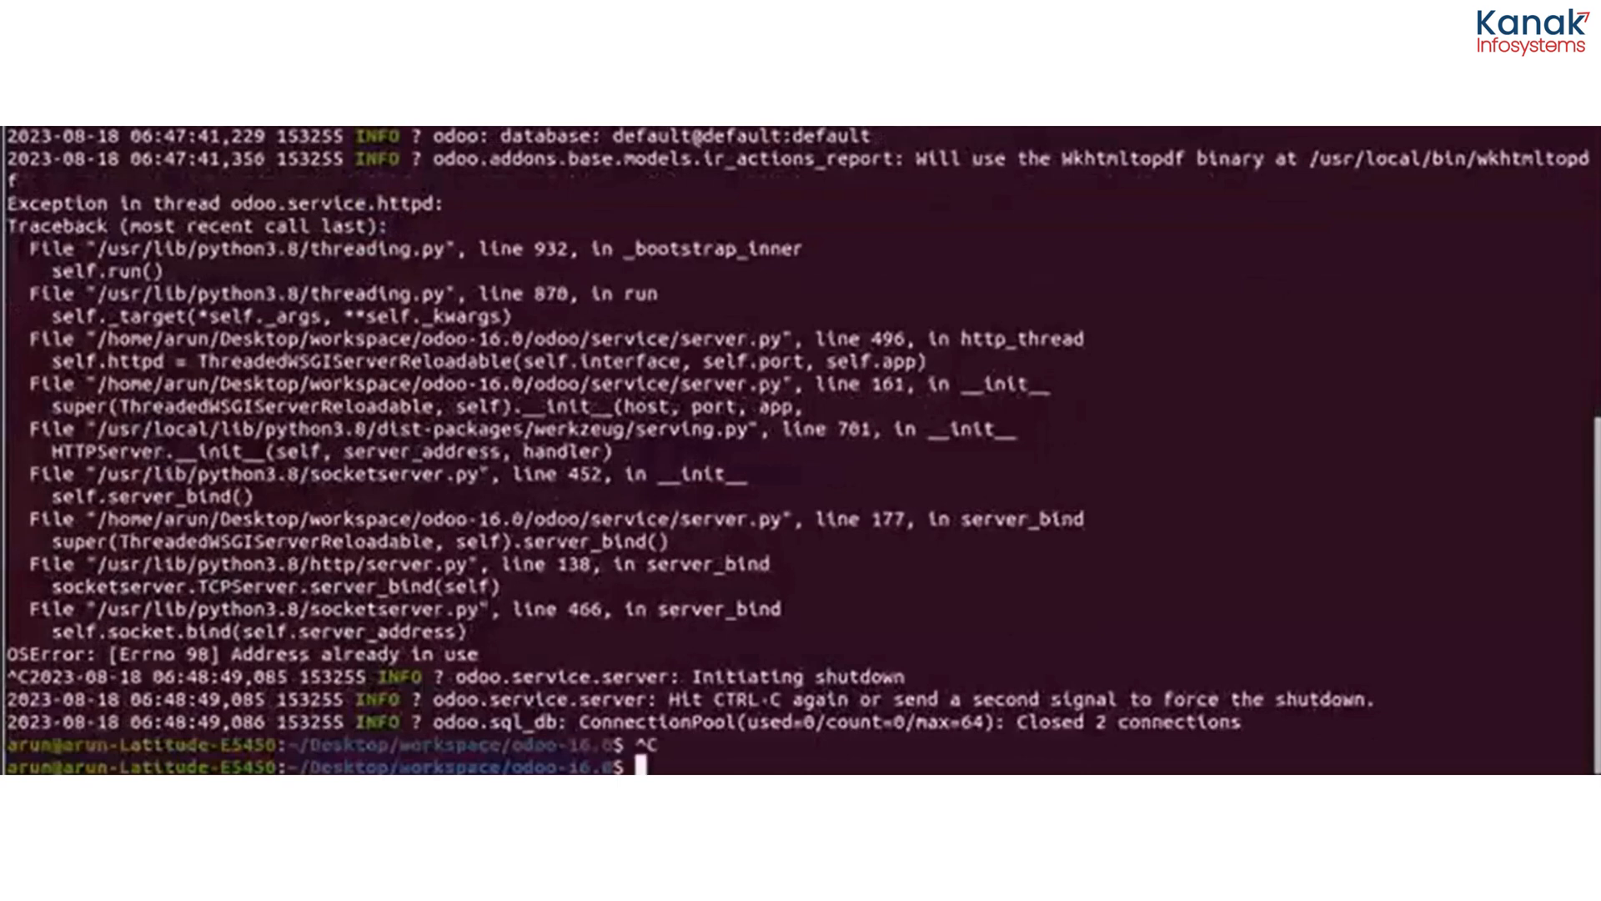
text(pkill)
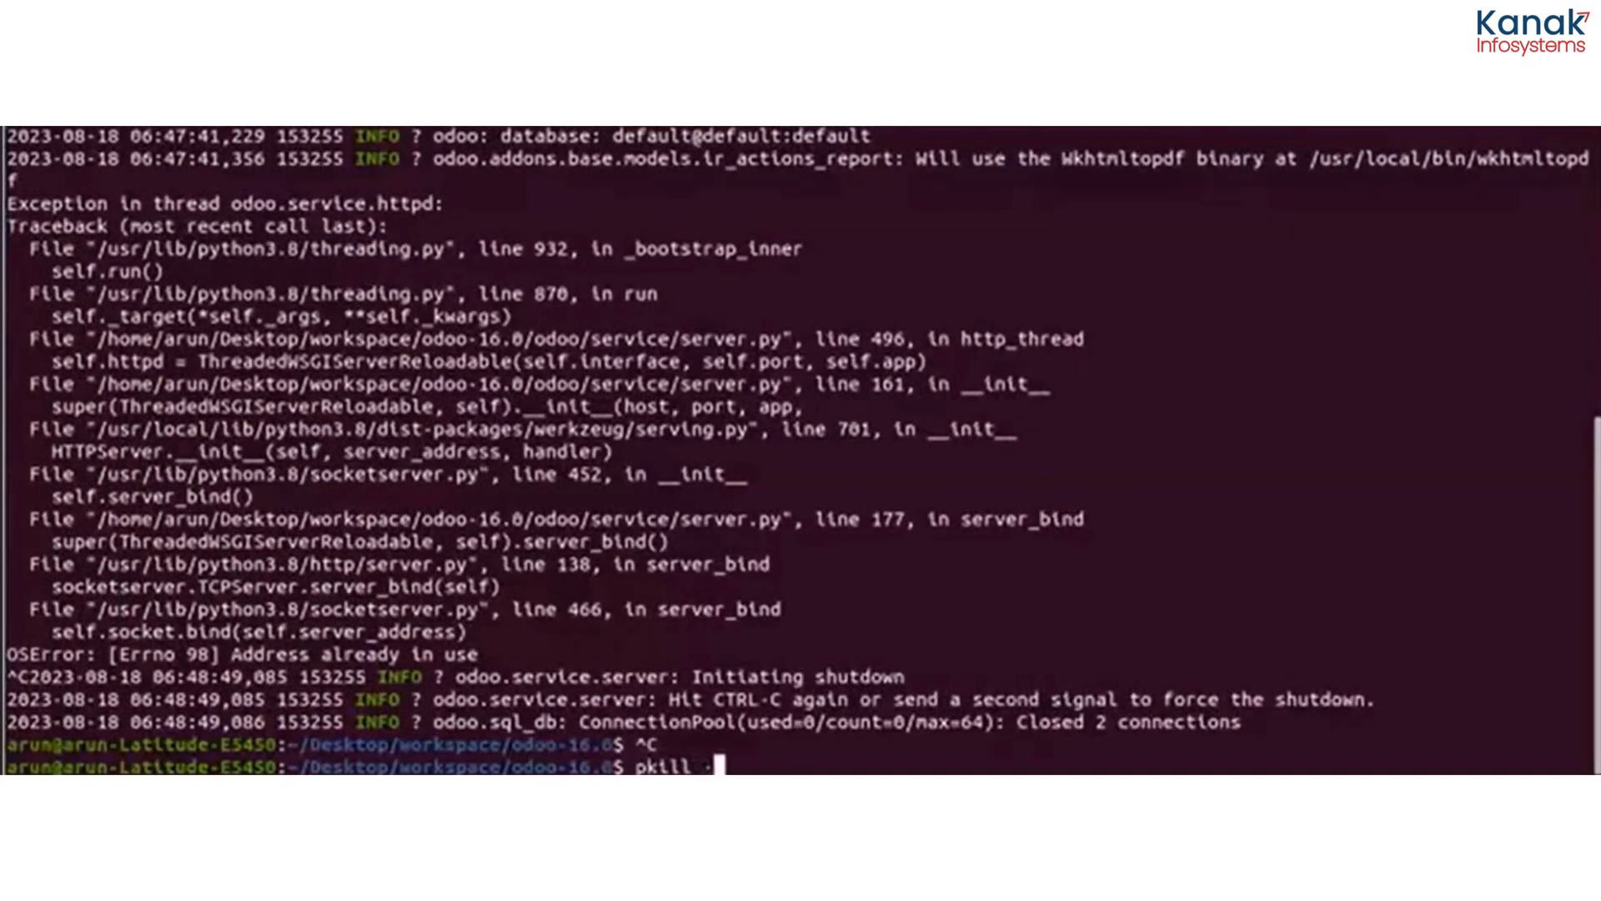
text(-9 -)
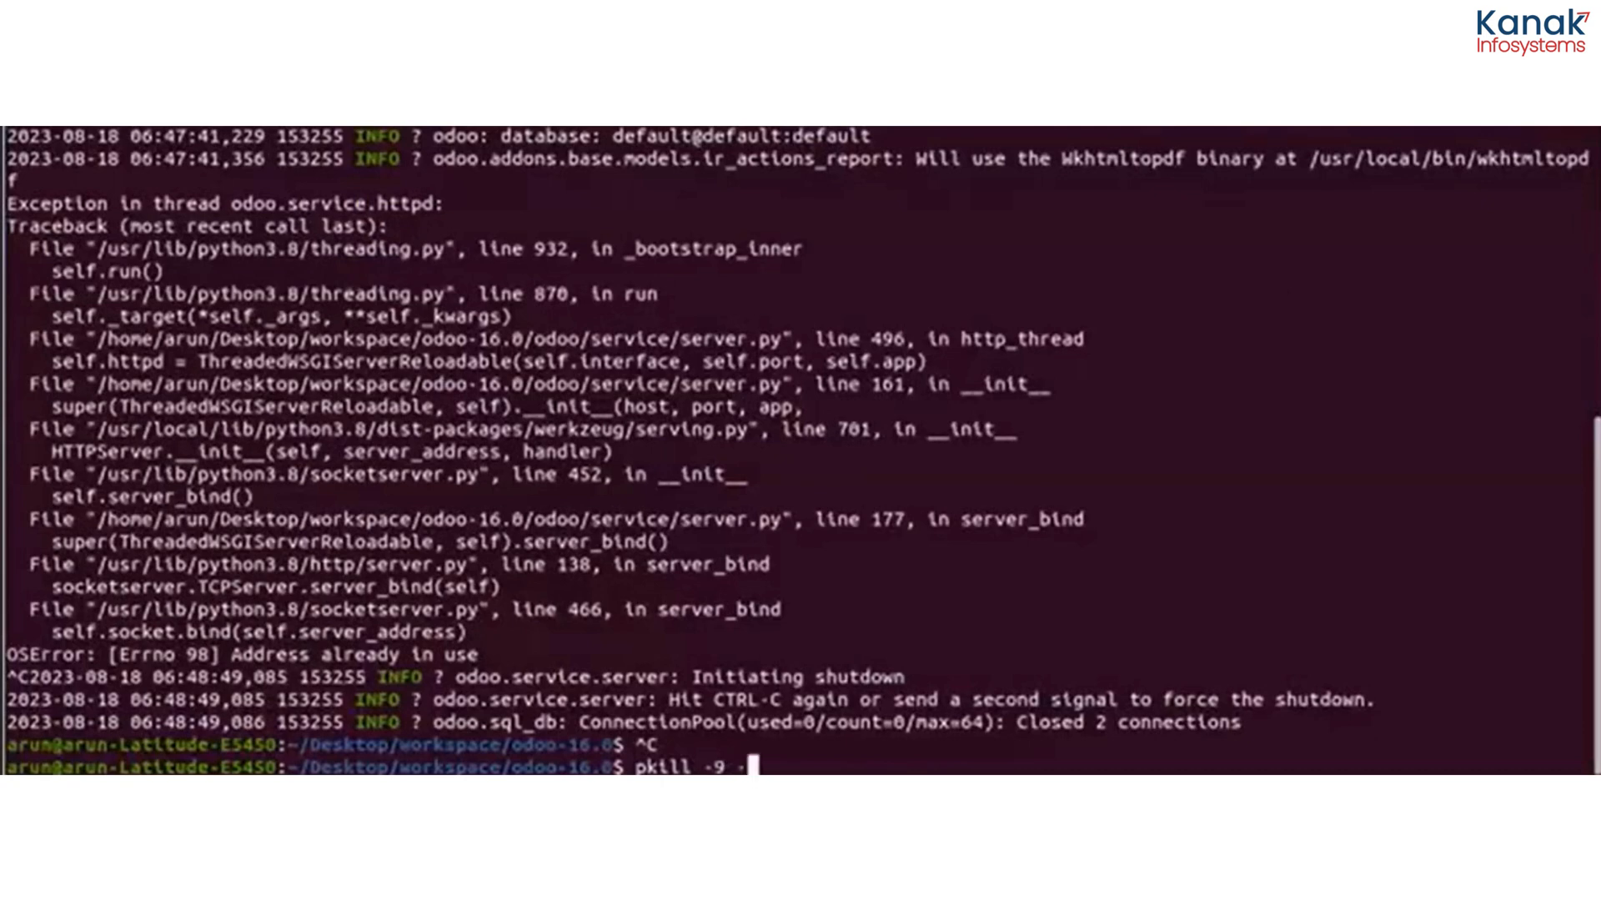
text(f)
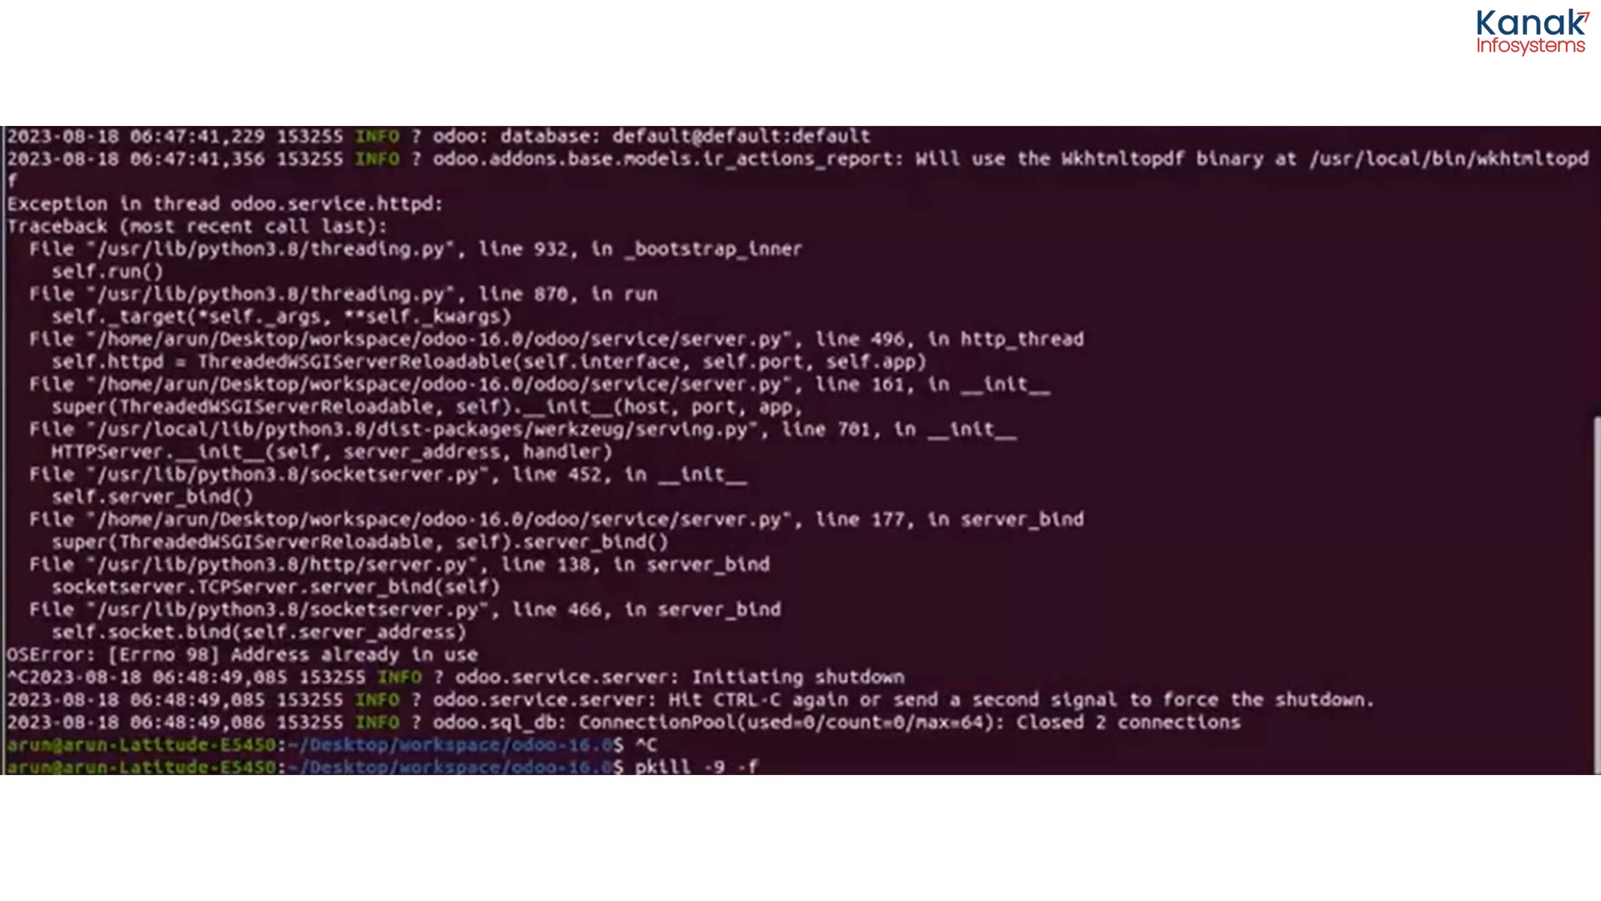
text("")
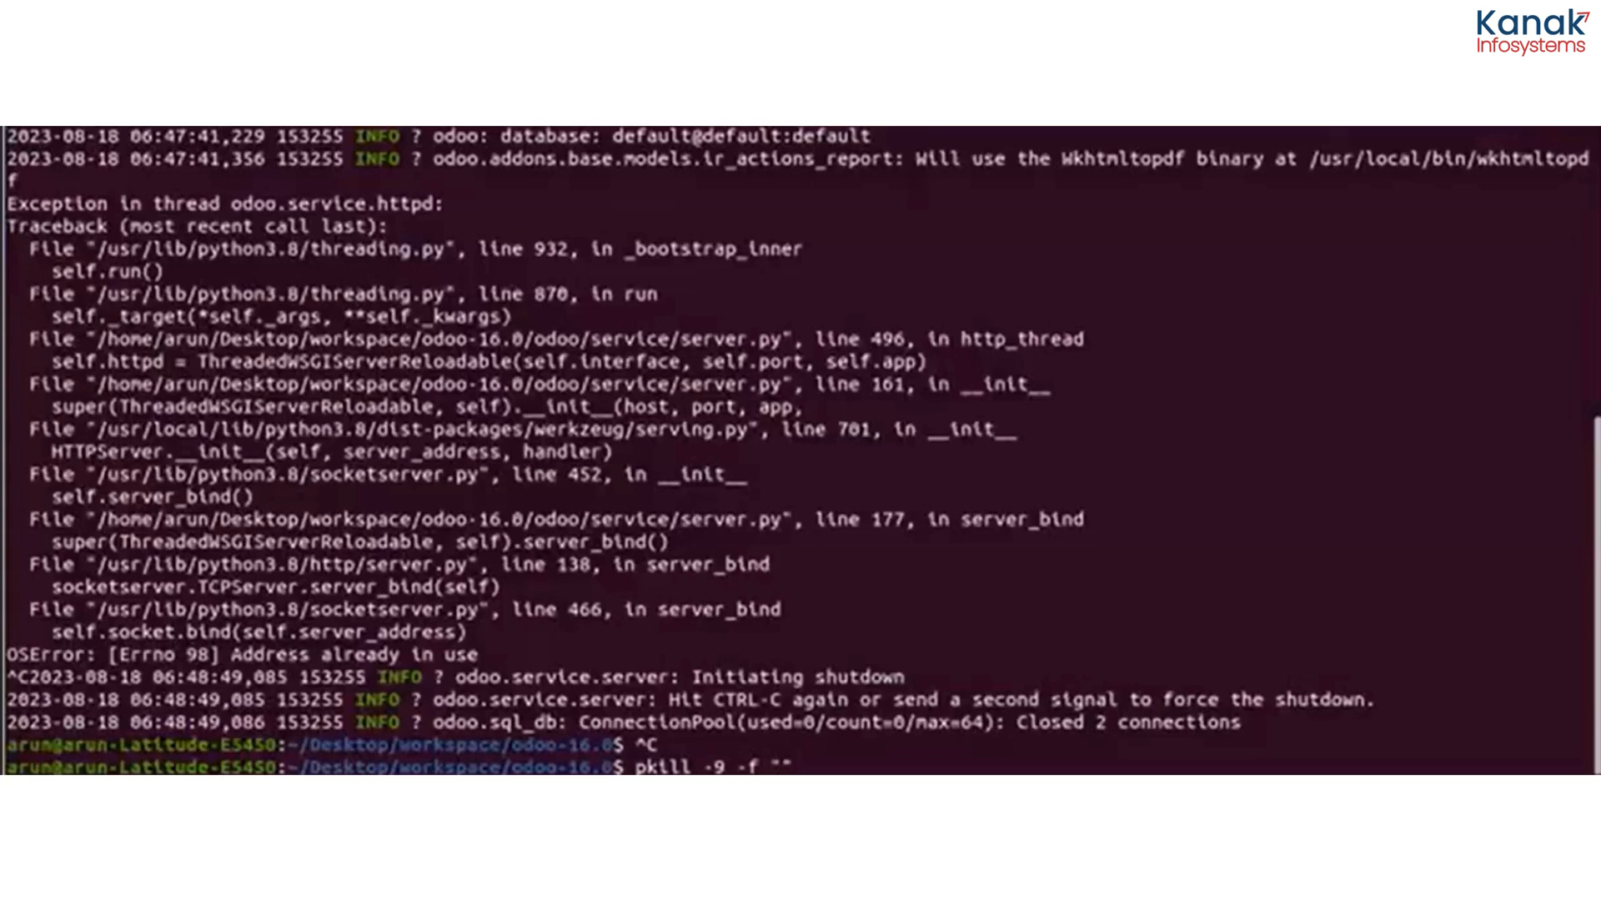
text(8088)
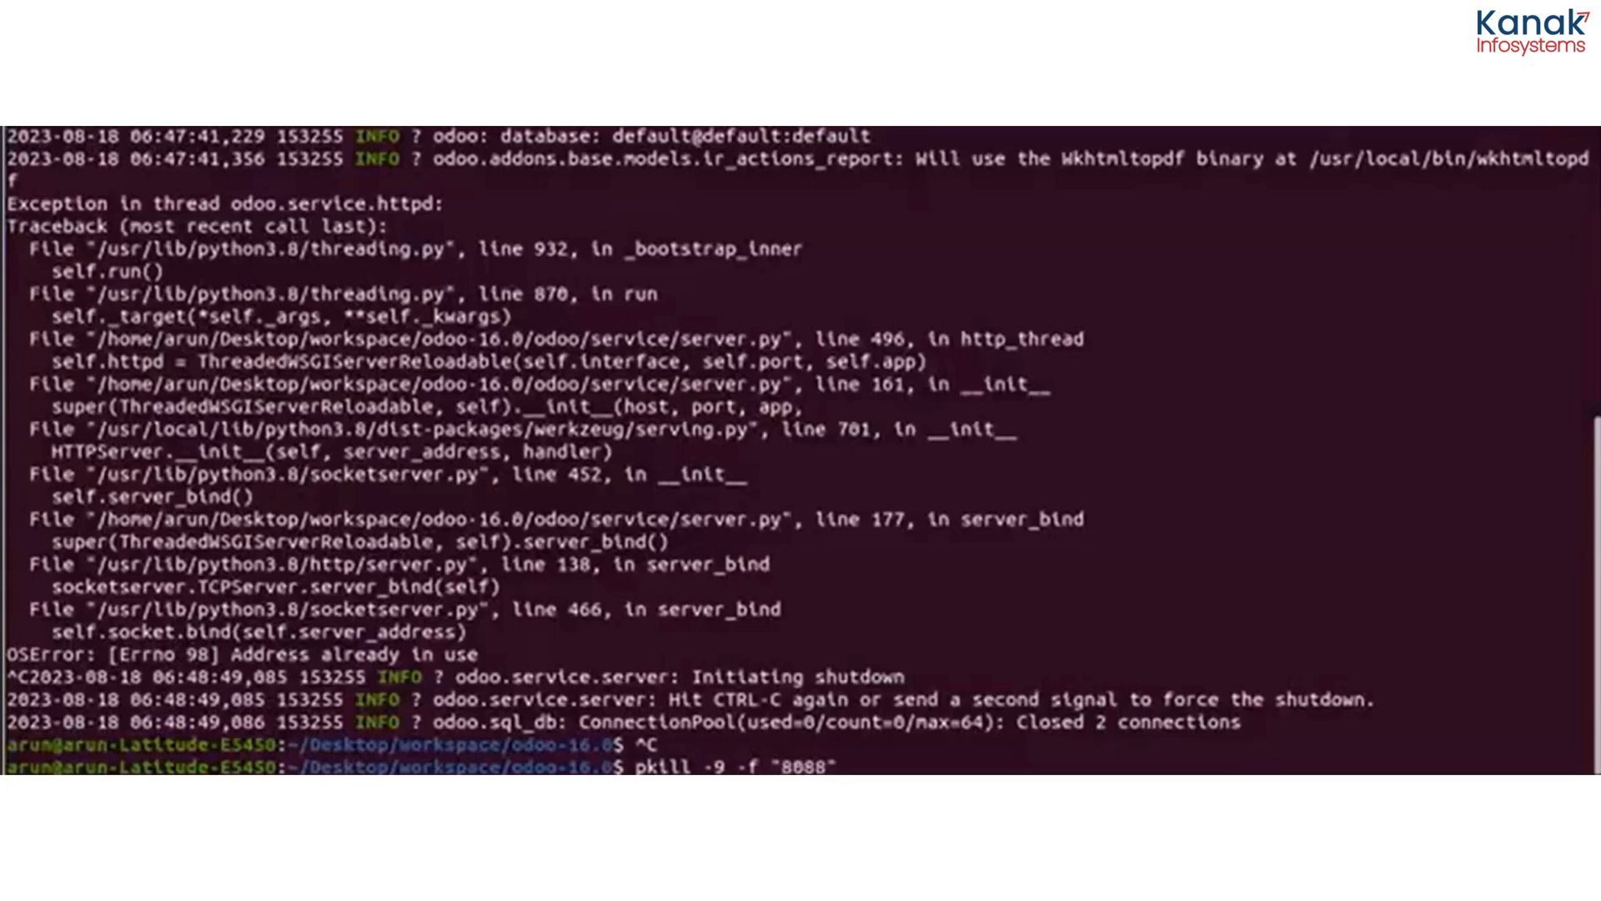
key(Return)
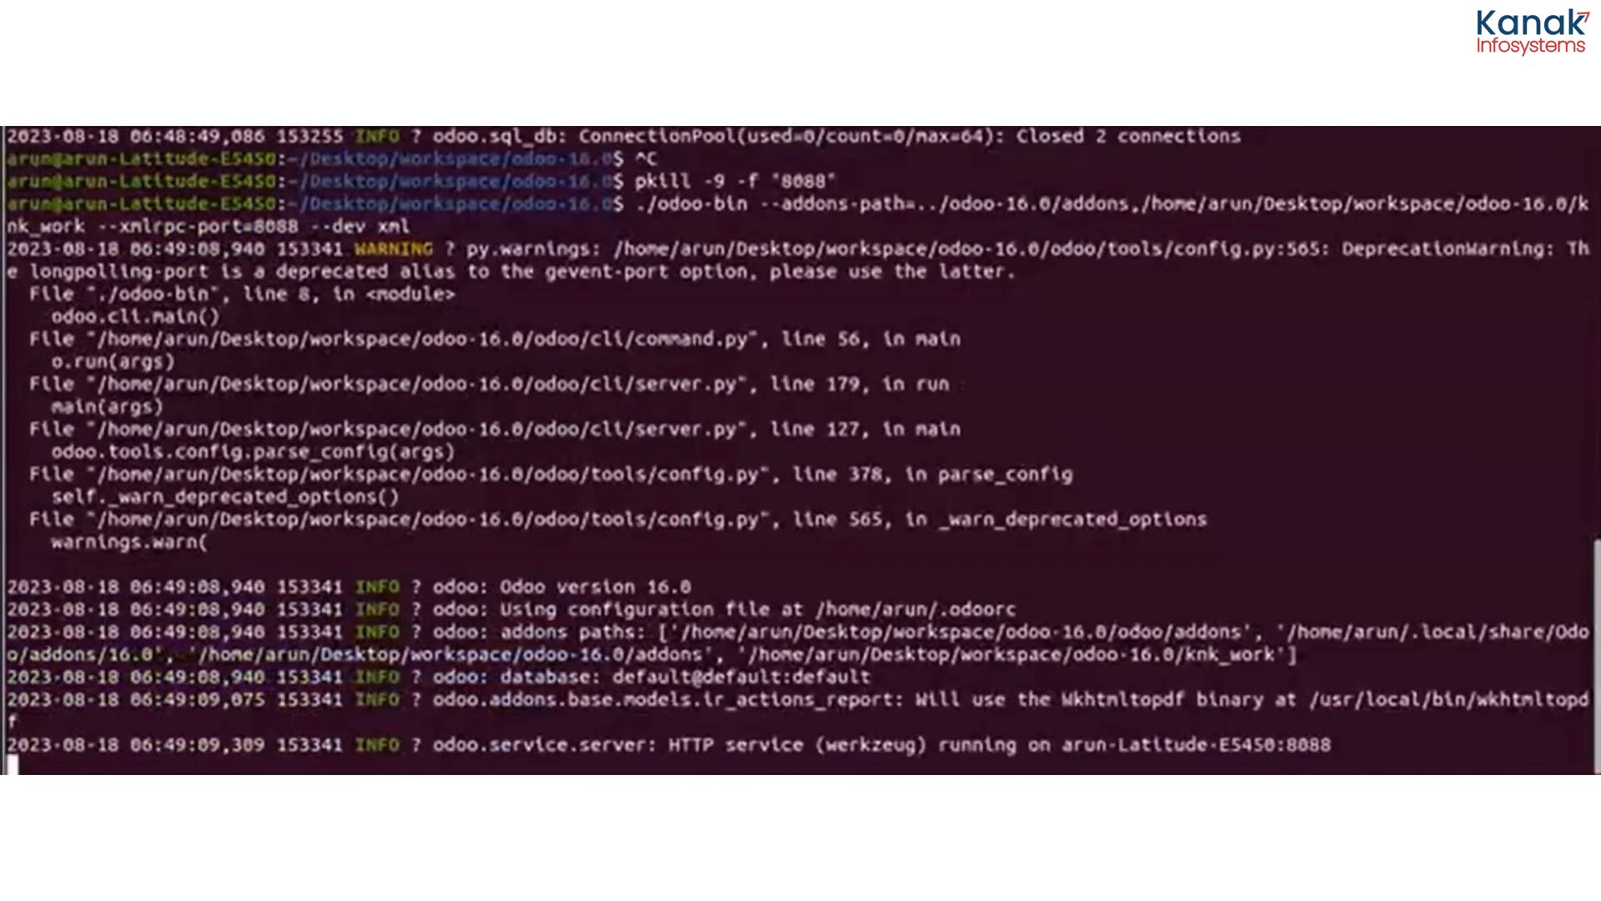
mouse_move(1206, 764)
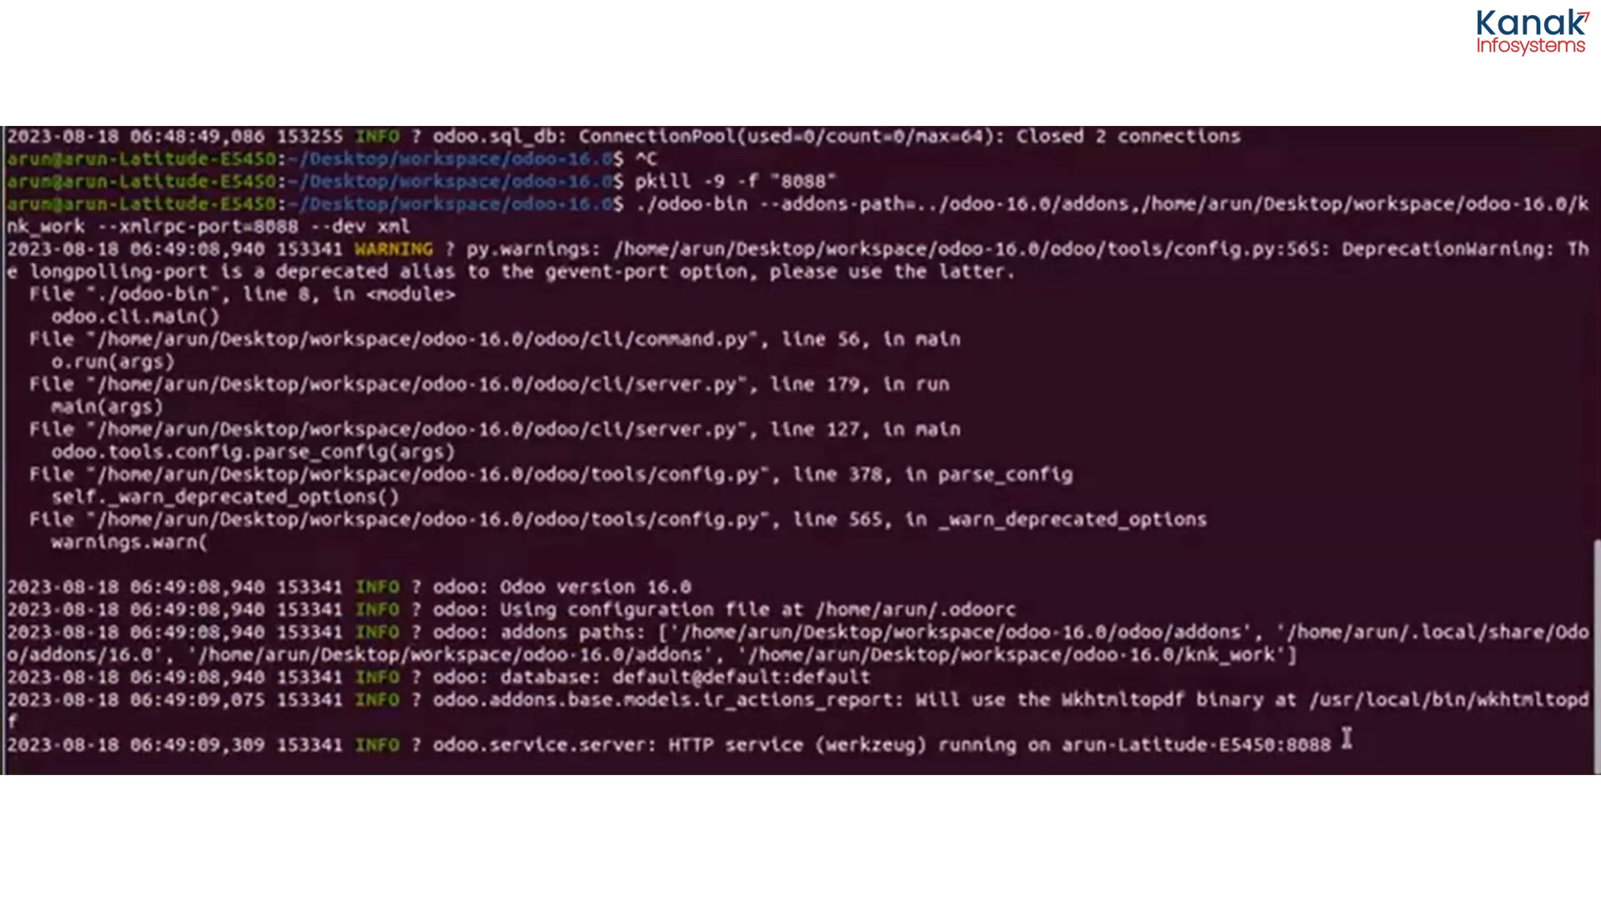
mouse_move(572, 455)
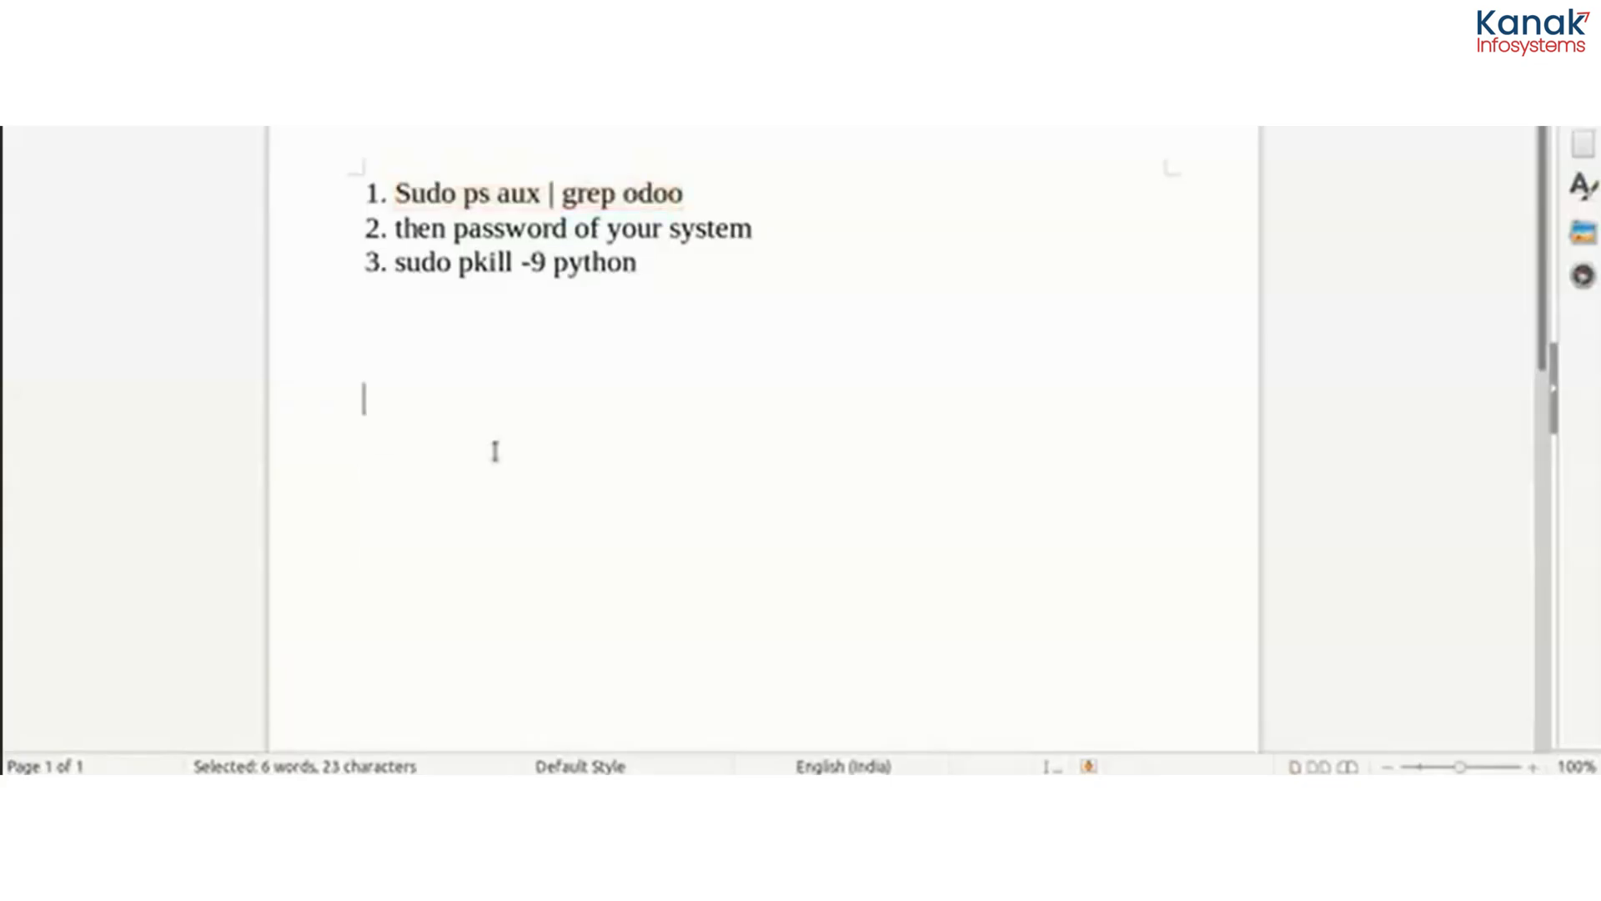
- Type 'pkill -9' on a new line below the numbered fix list
text(pk)
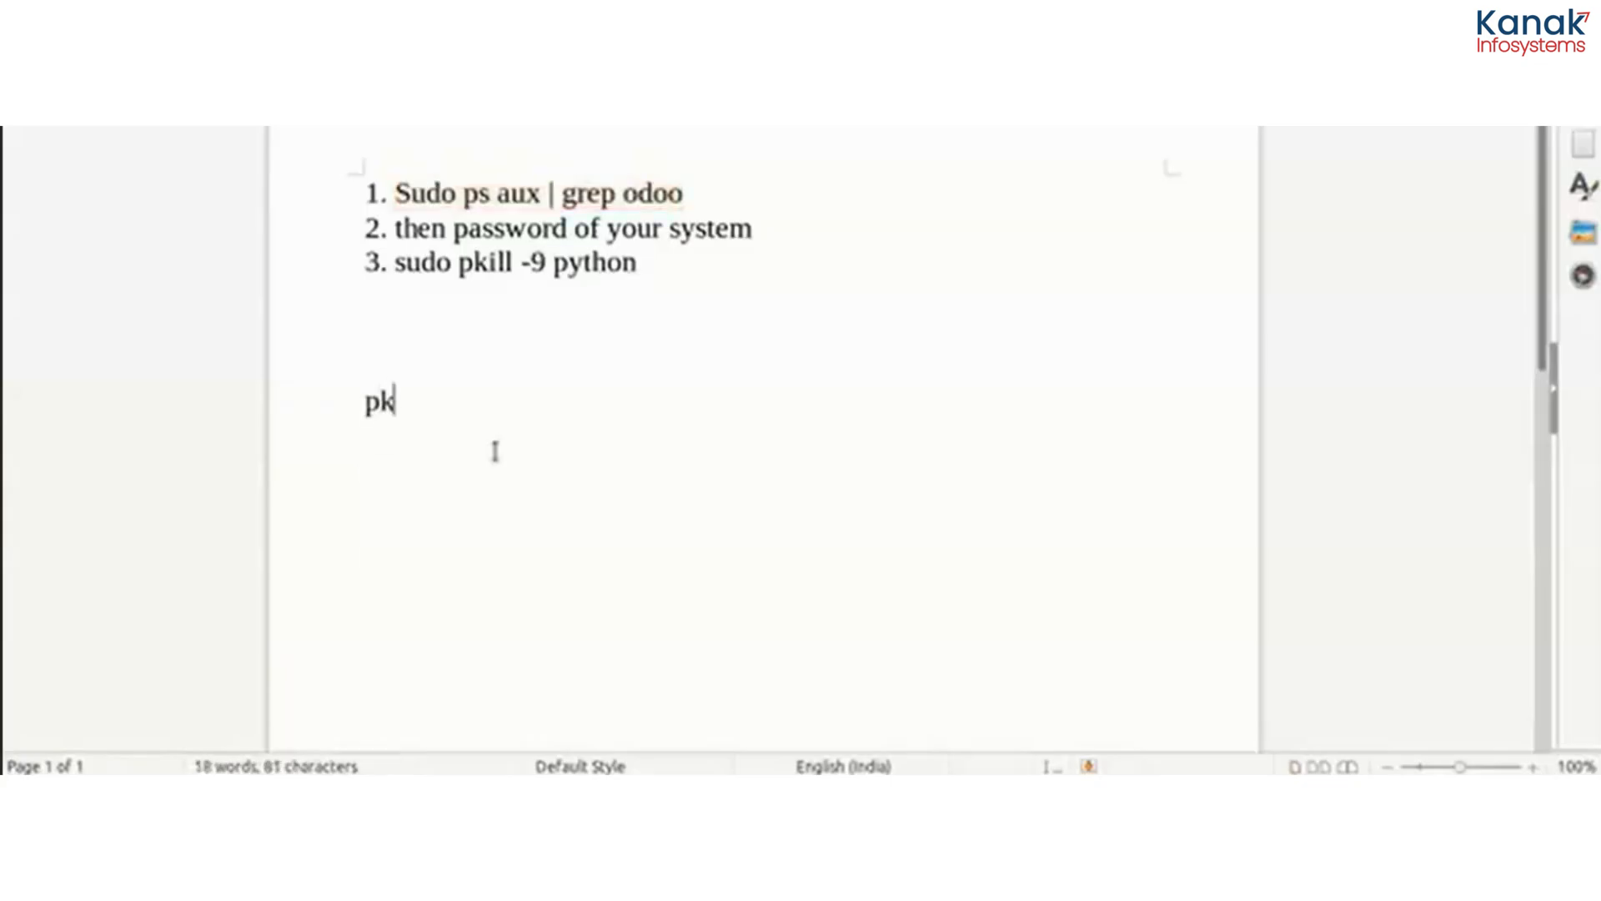
text(ill -9)
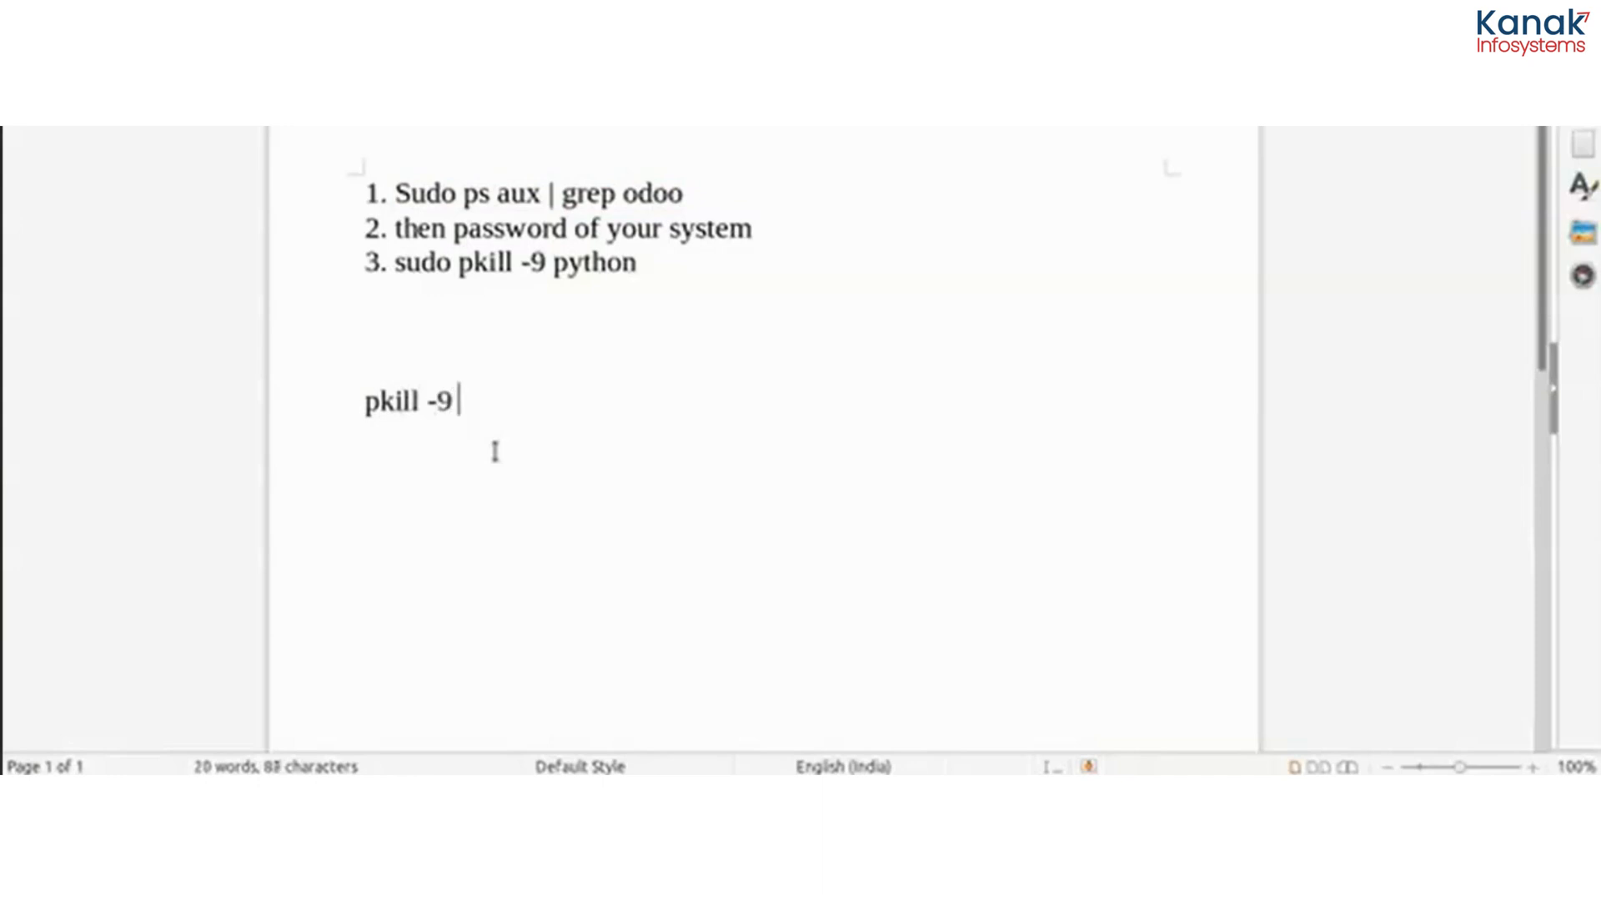